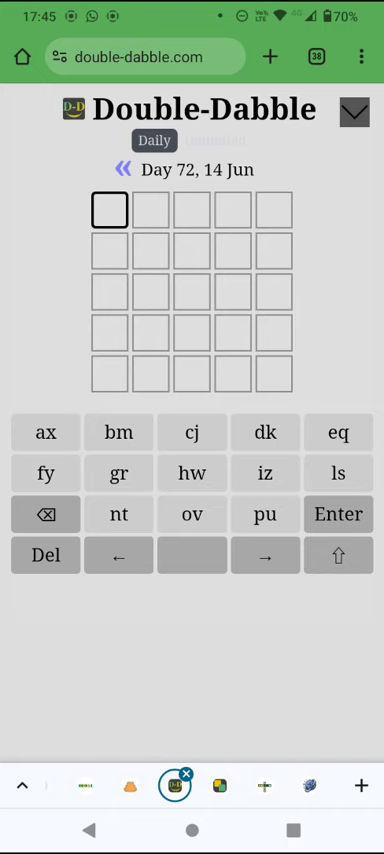
# Enter the LS, NT, OV and GR letter pairs into the opening guess row
pyautogui.click(118, 473)
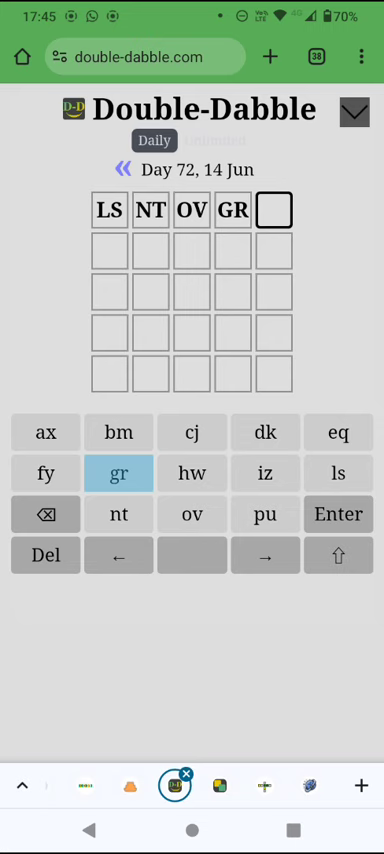
# Complete and submit the earlier guesses, then begin entering the third guess
pyautogui.click(339, 432)
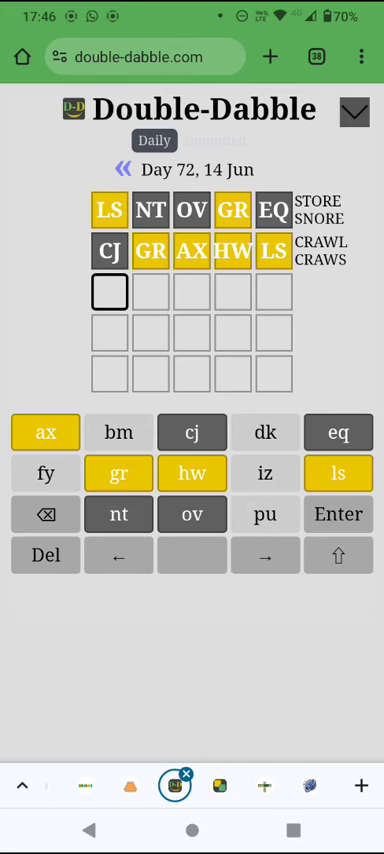
pyautogui.click(45, 432)
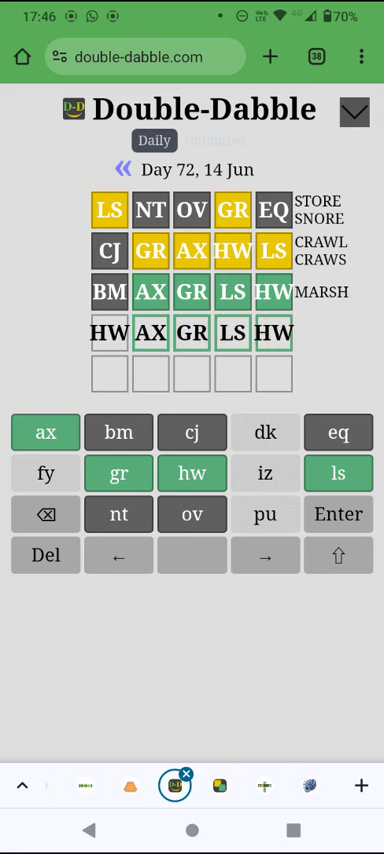
# Submit HARSH as the fourth guess, winning the daily puzzle
pyautogui.click(338, 514)
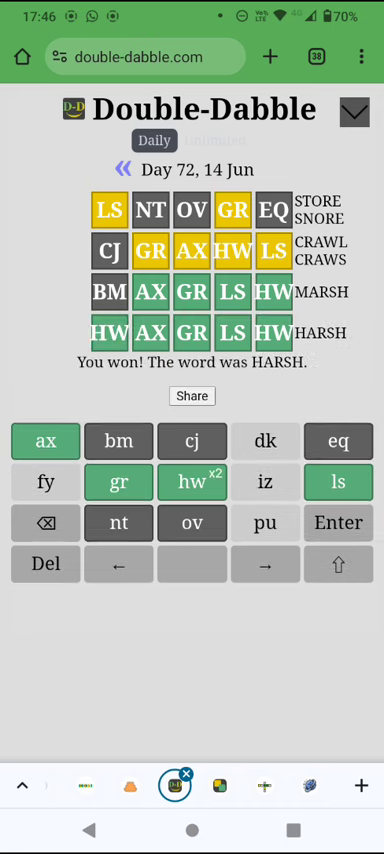